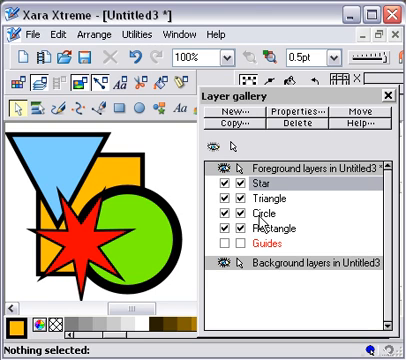
mouse_move(264, 225)
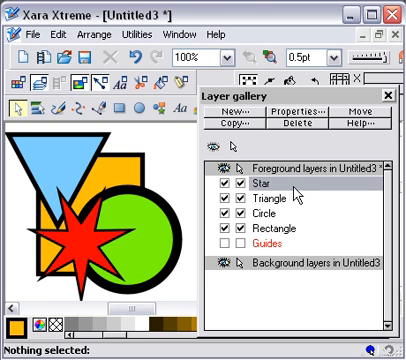
mouse_move(265, 196)
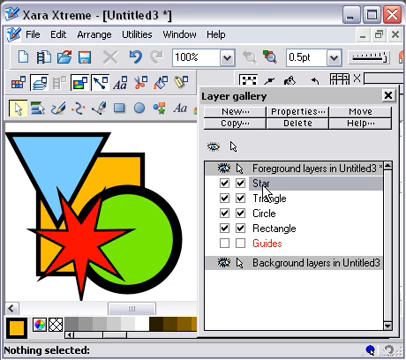
mouse_move(264, 188)
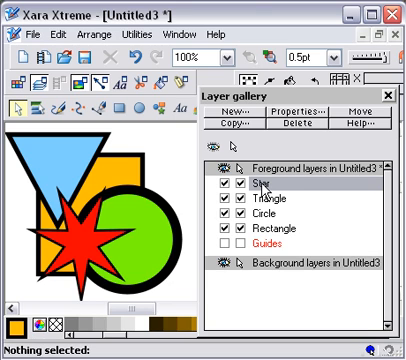
mouse_move(314, 197)
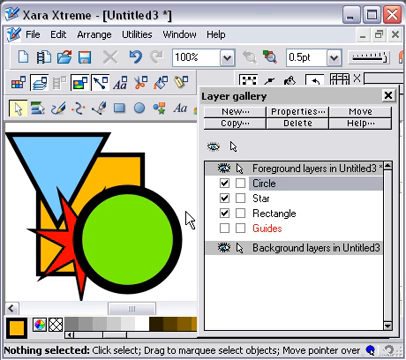
mouse_move(80, 157)
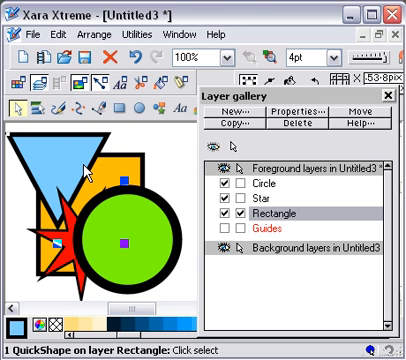
mouse_move(84, 170)
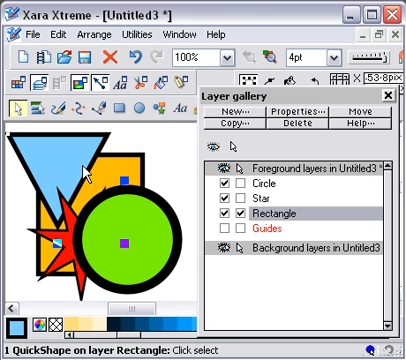